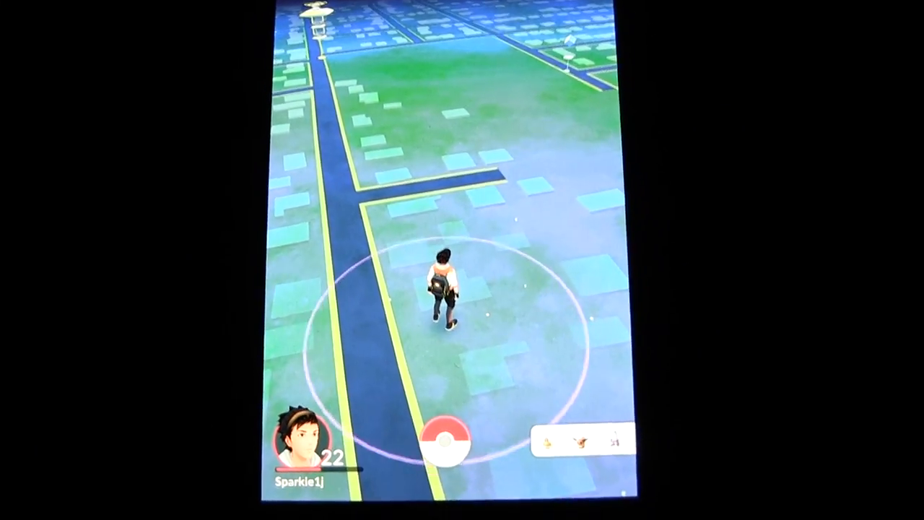
Step: Open the main menu from the map, close it, then reopen it
{"action": "left_click", "coordinate": [442, 441]}
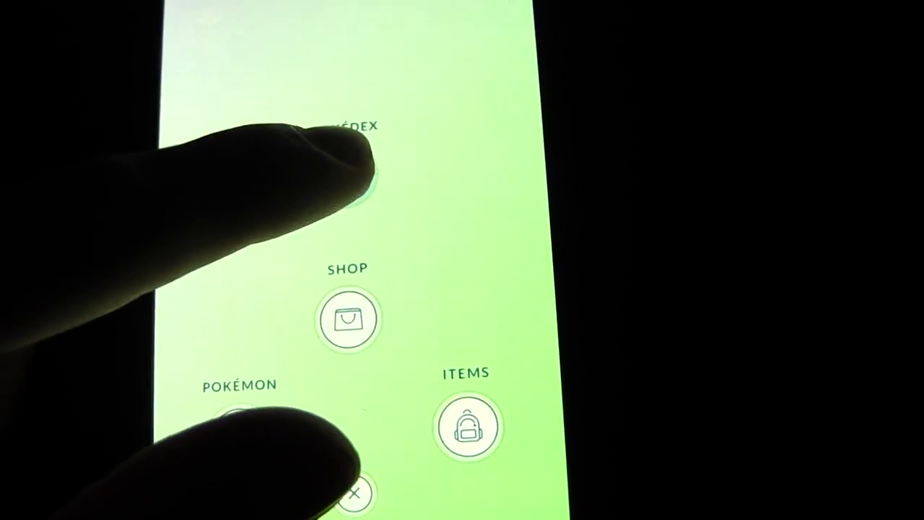
{"action": "left_click", "coordinate": [350, 494]}
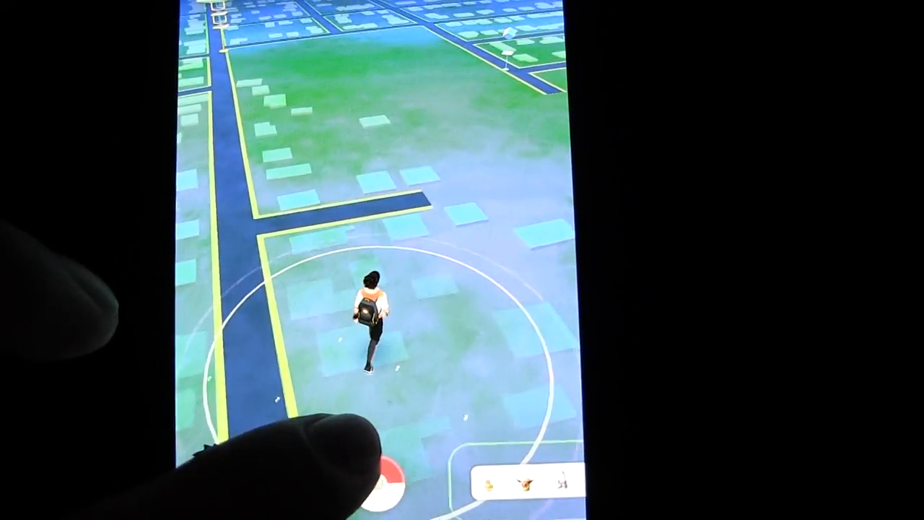
{"action": "left_click", "coordinate": [376, 480]}
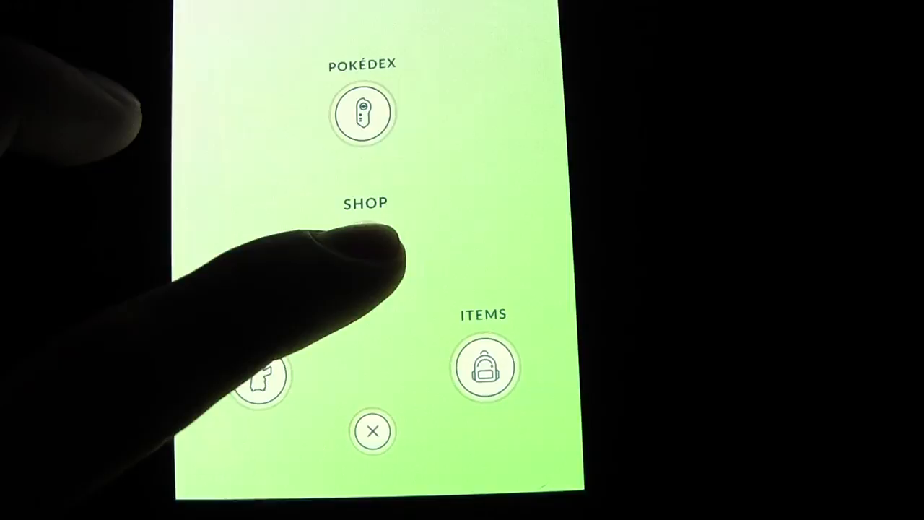